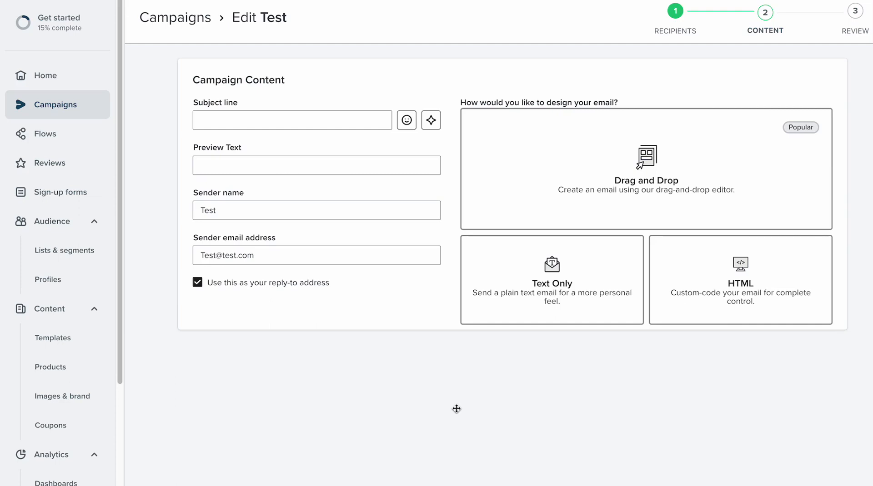
mouse_move(656, 185)
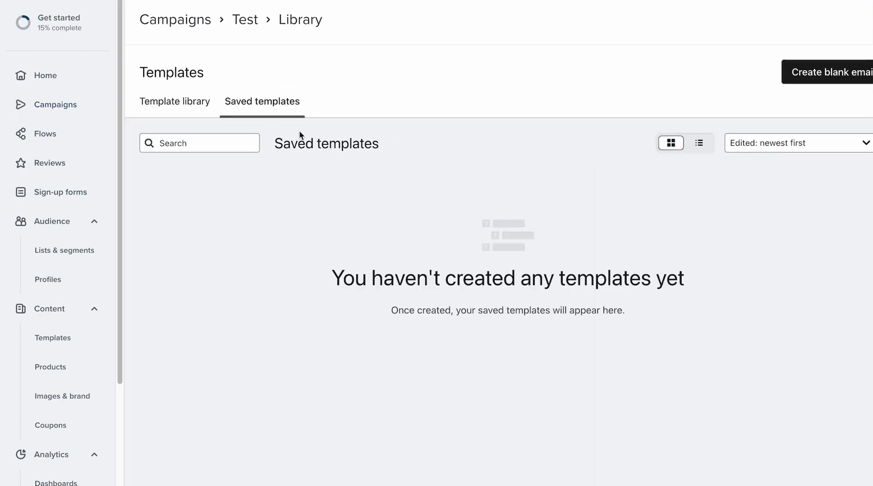
Step: Browse the template library and preview the Our Most Popular Plants template
click(174, 101)
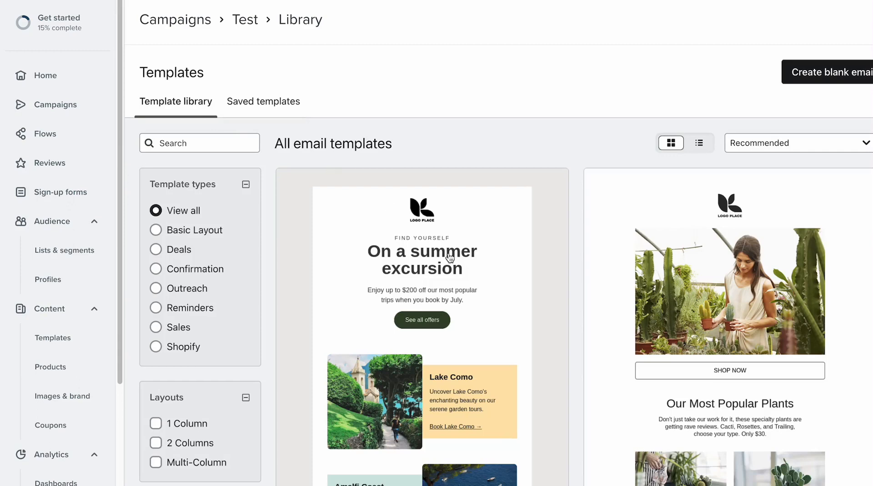
mouse_move(674, 273)
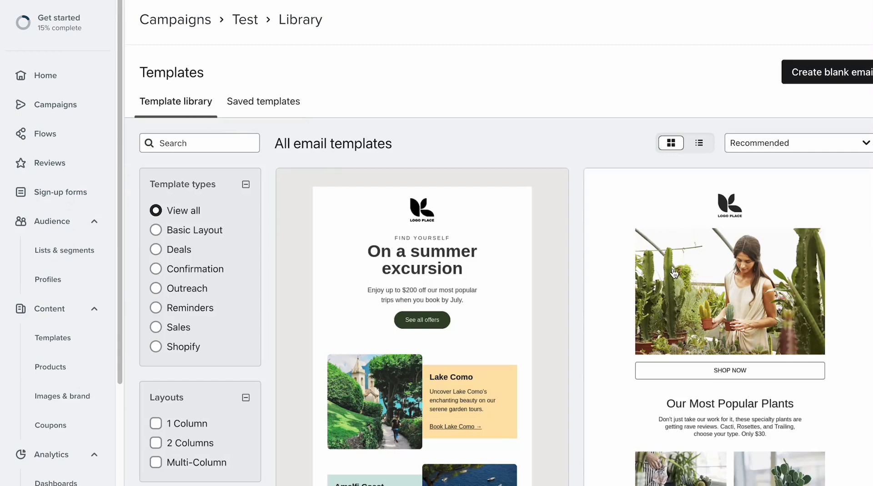
click(729, 291)
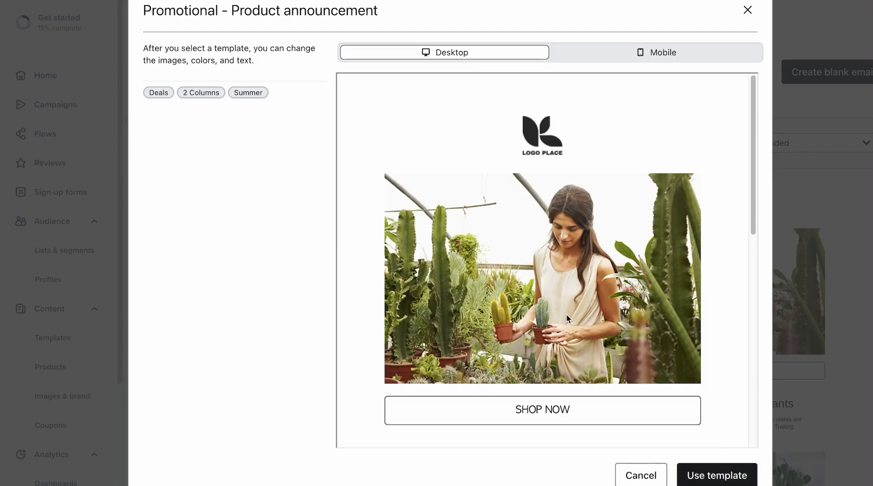
Step: Use the template and insert a First Name tag into a text block, selecting it to copy
click(716, 476)
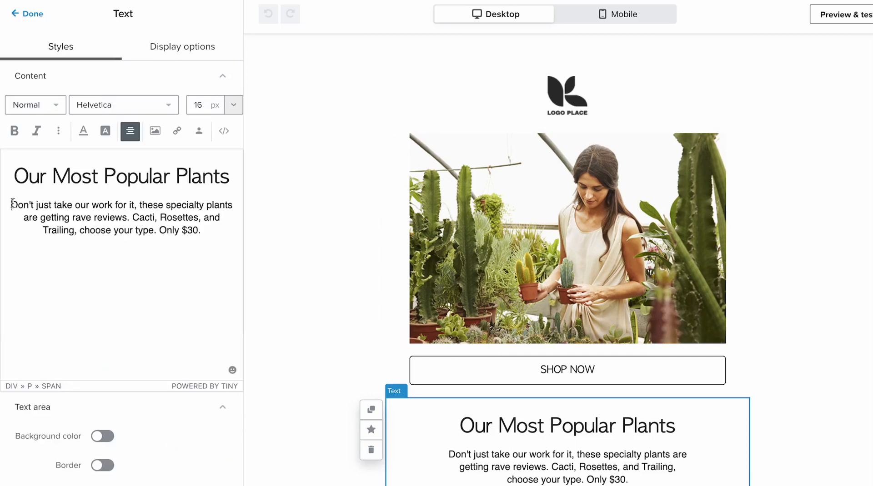
mouse_move(199, 131)
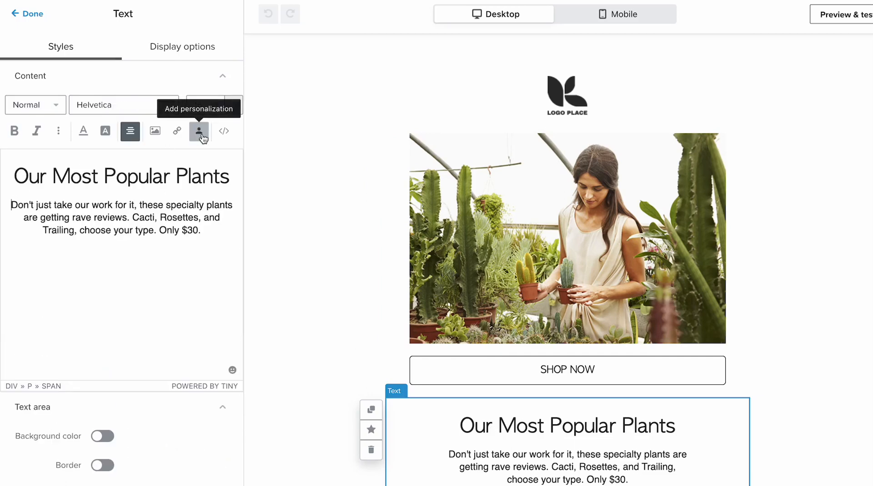
click(199, 131)
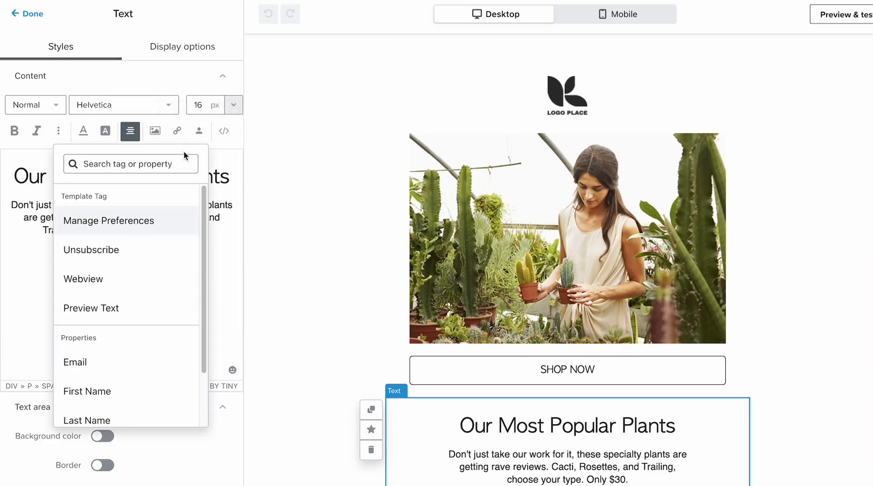
click(87, 391)
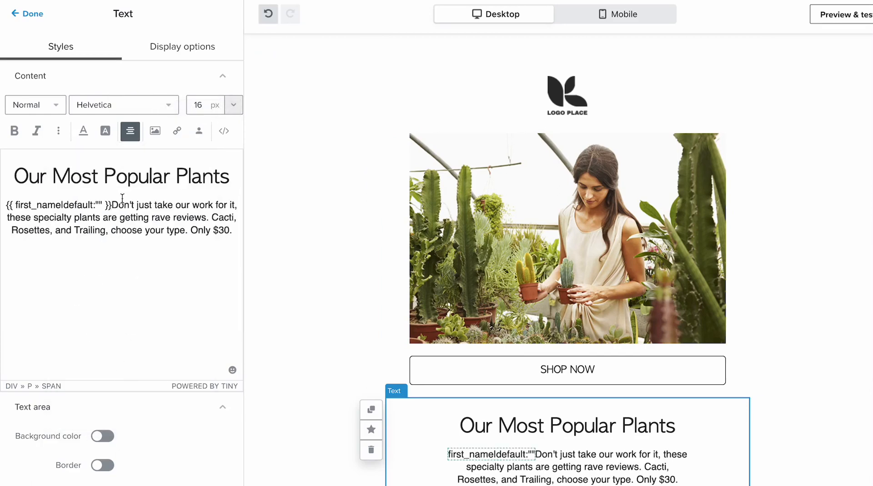
double_click(56, 204)
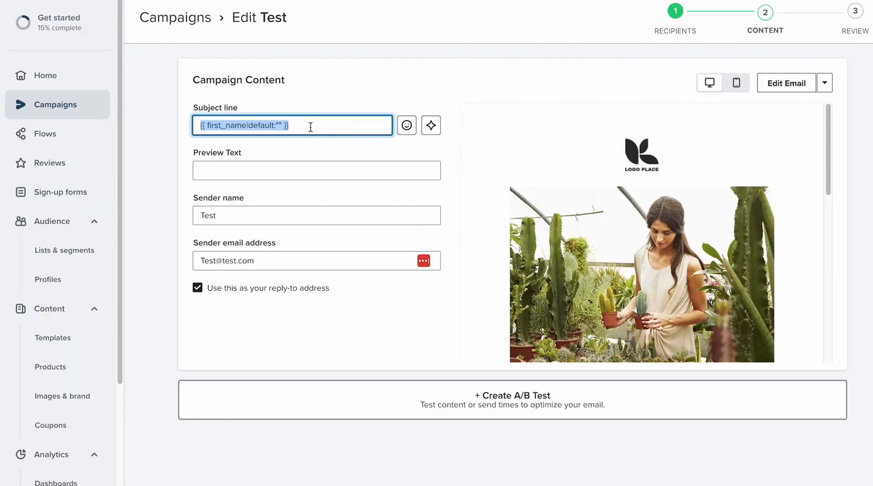
Step: Append ", Sitewide Sale Today!" after the first_name tag in the subject line
click(292, 126)
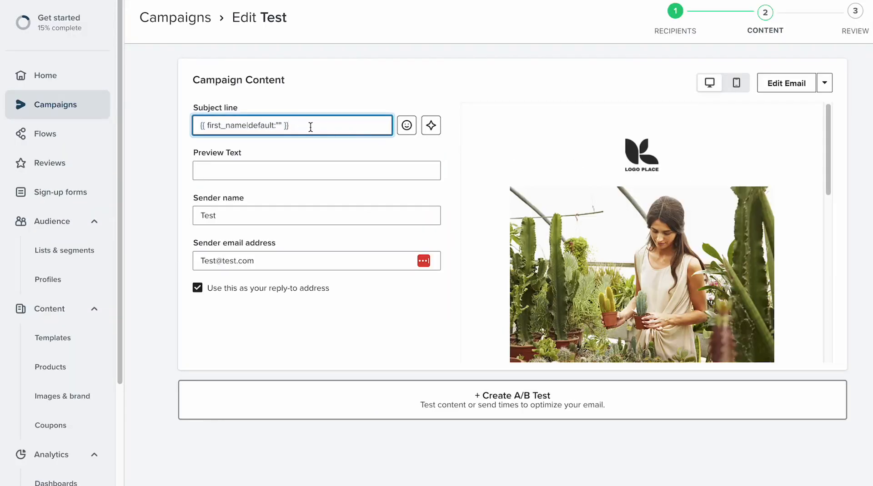
text(,)
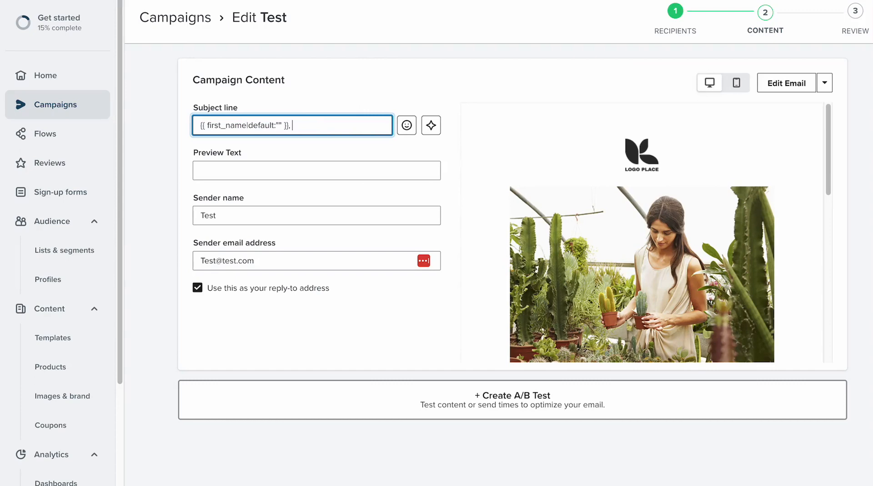
text(Sitewide Sale)
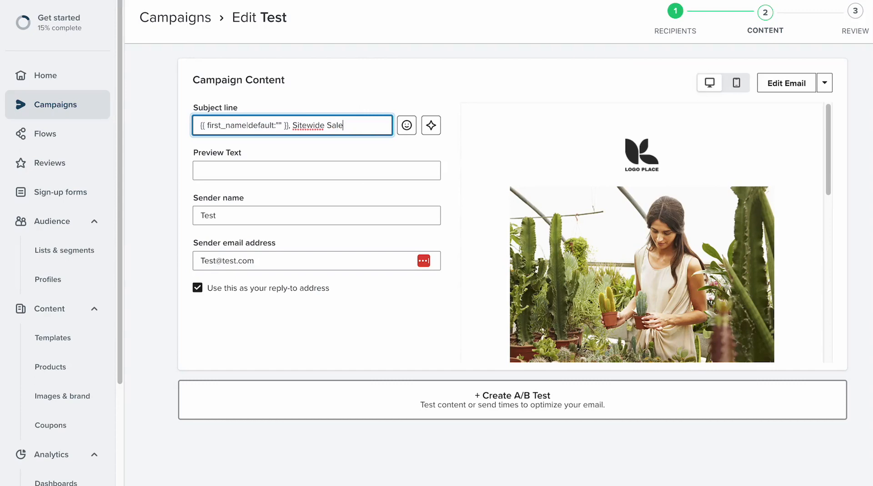
text(Today!)
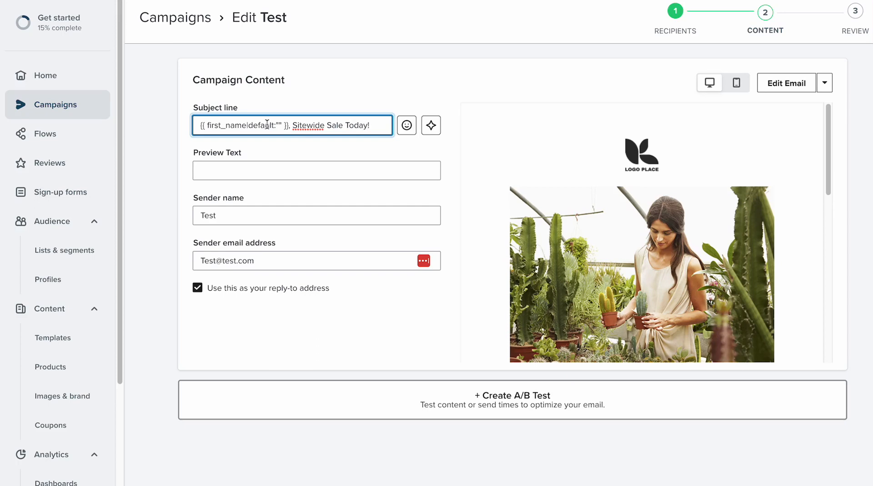
mouse_move(279, 125)
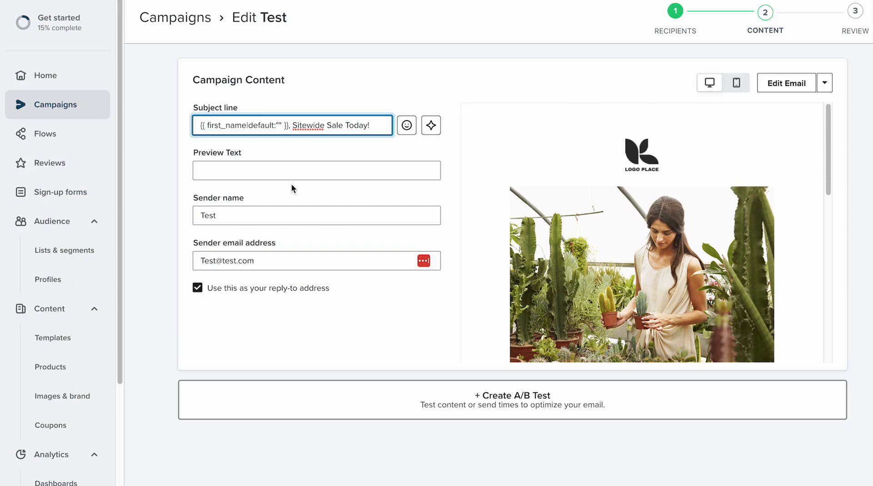
Step: Set the tag's default fallback to "Hey" after trying other words
text(Frie)
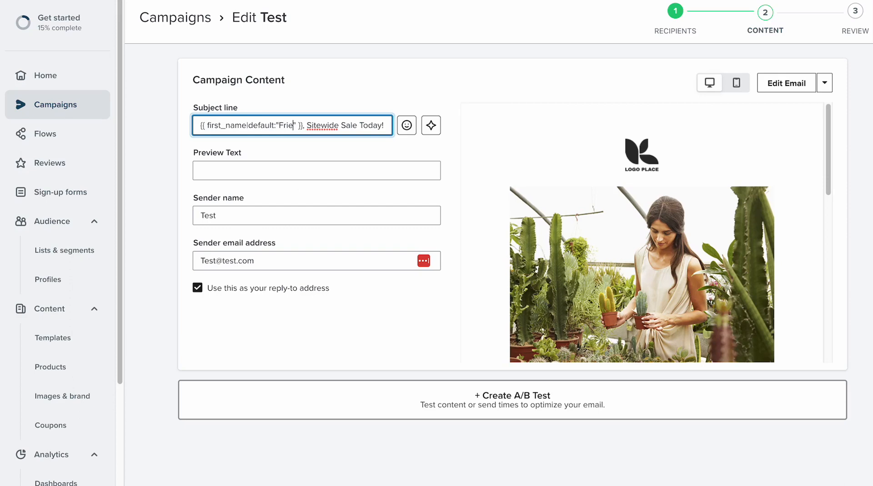
key(Backspace)
text(Hey t)
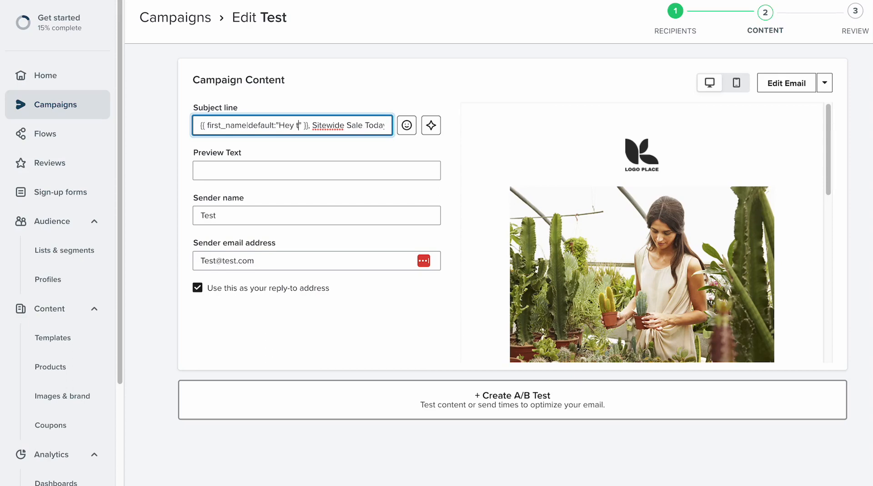
text(here)
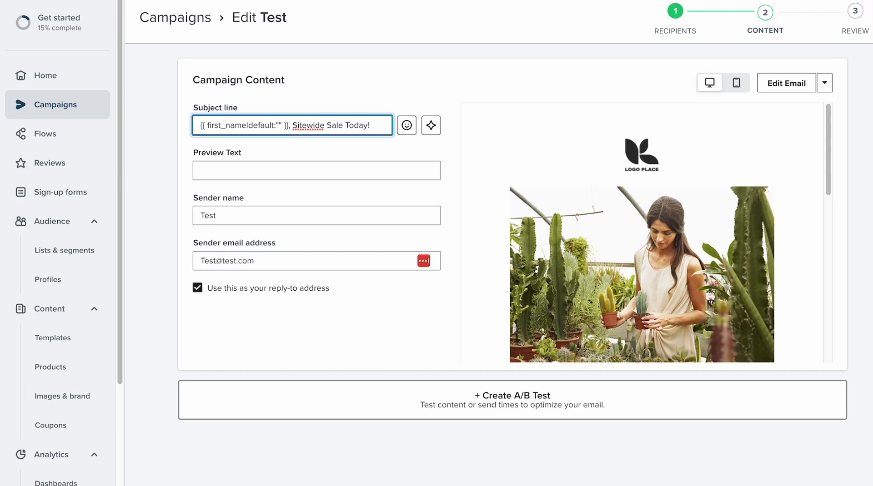
text(Hey)
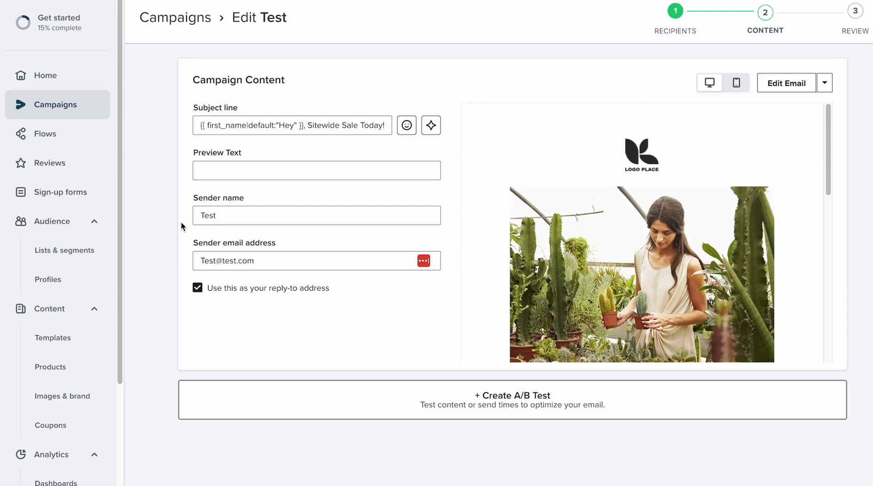
click(341, 125)
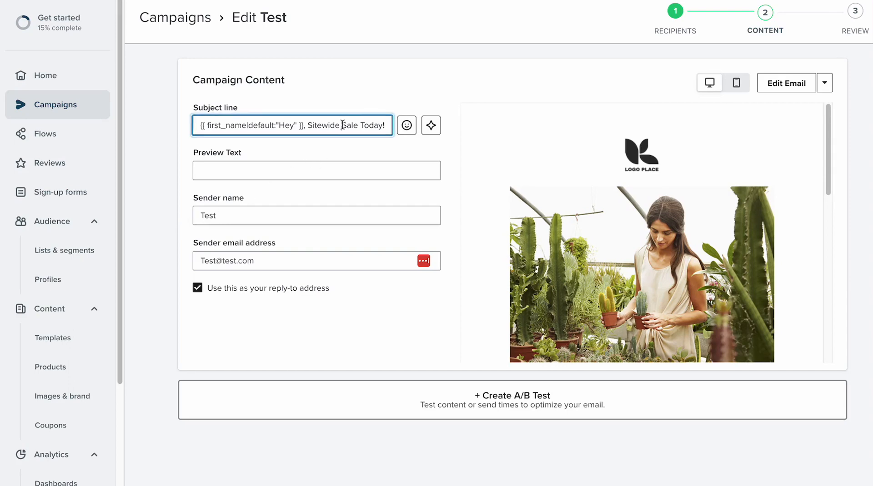
mouse_move(311, 188)
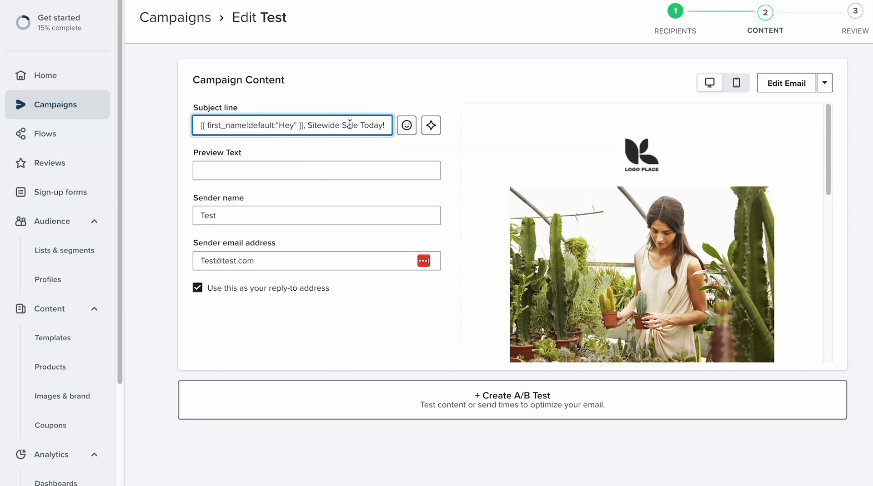
click(175, 167)
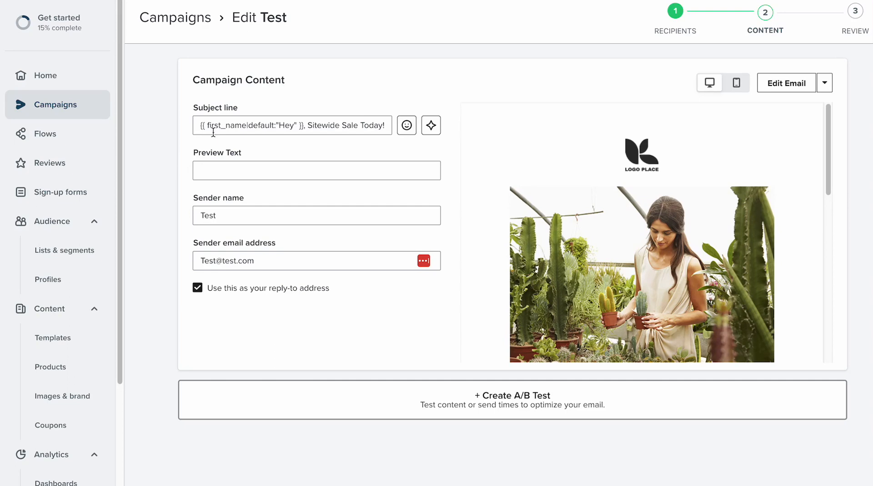
double_click(249, 126)
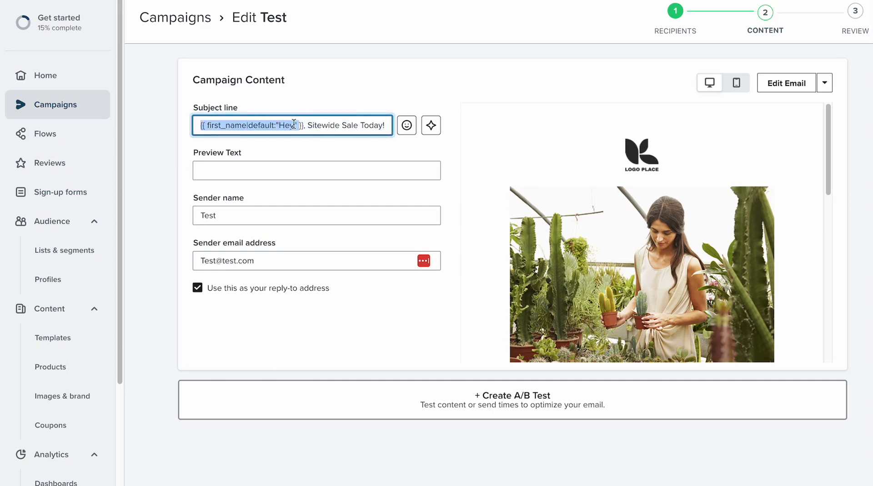
click(170, 203)
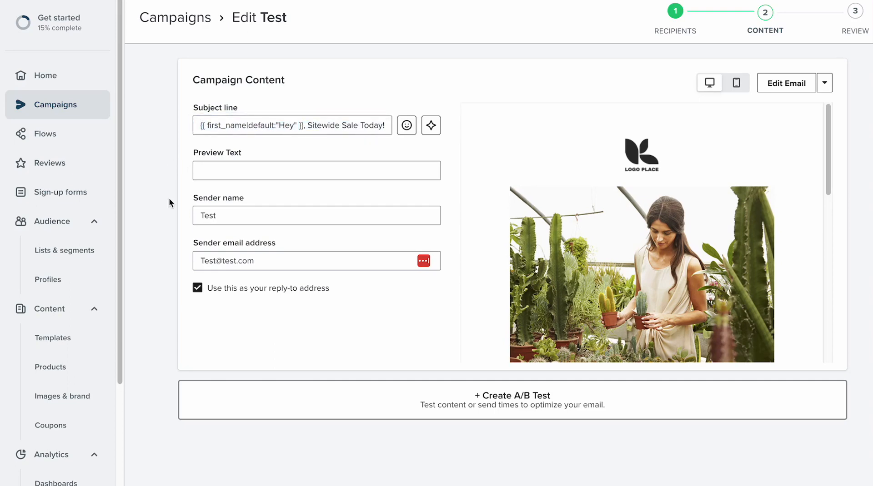